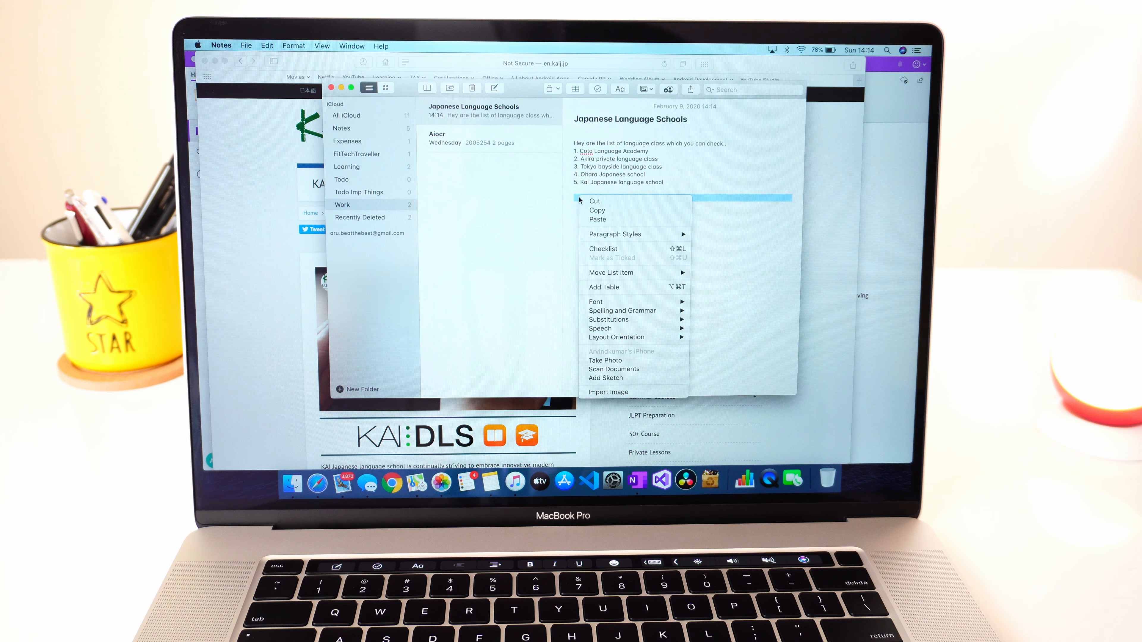
pyautogui.moveTo(606, 360)
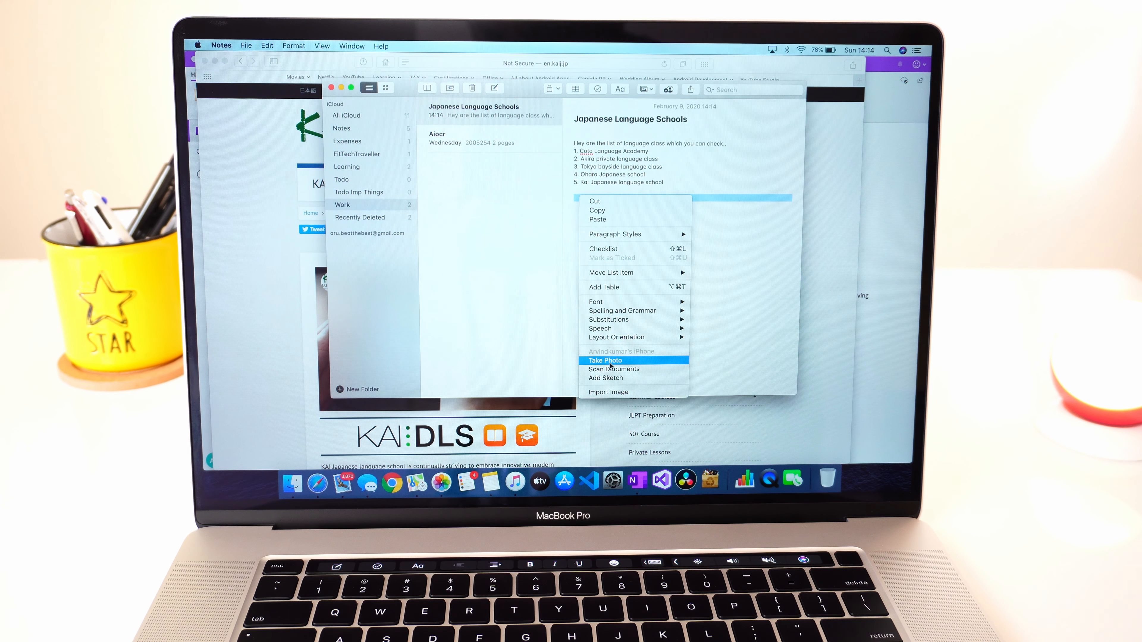
# Step: Request an iPhone document scan into the 'Japanese Language Schools' note via Scan Documents
pyautogui.click(614, 369)
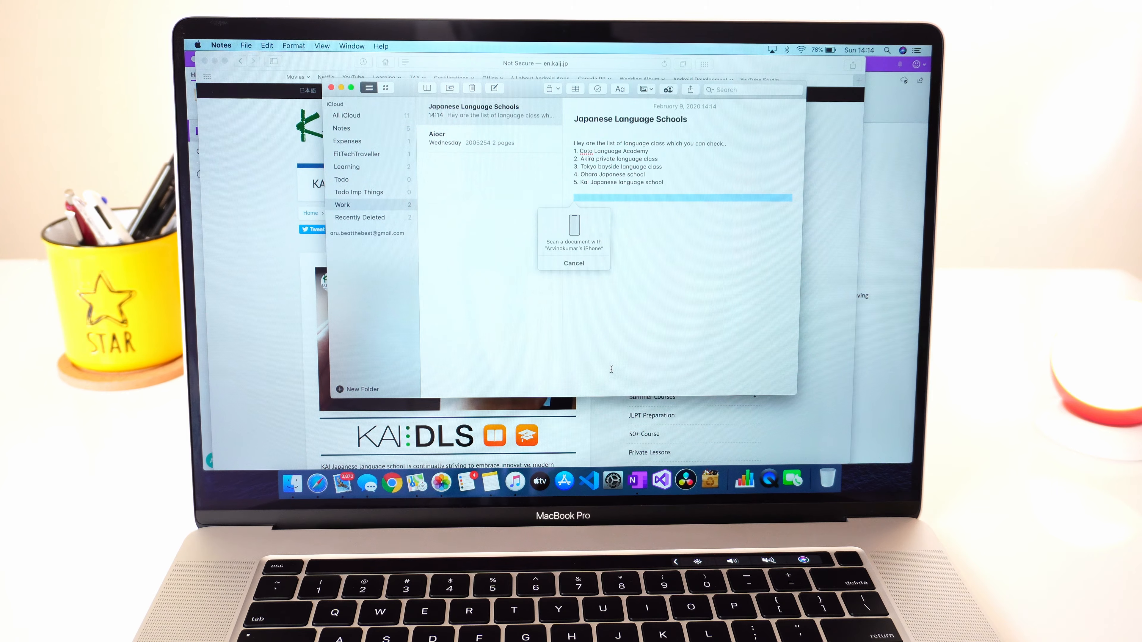